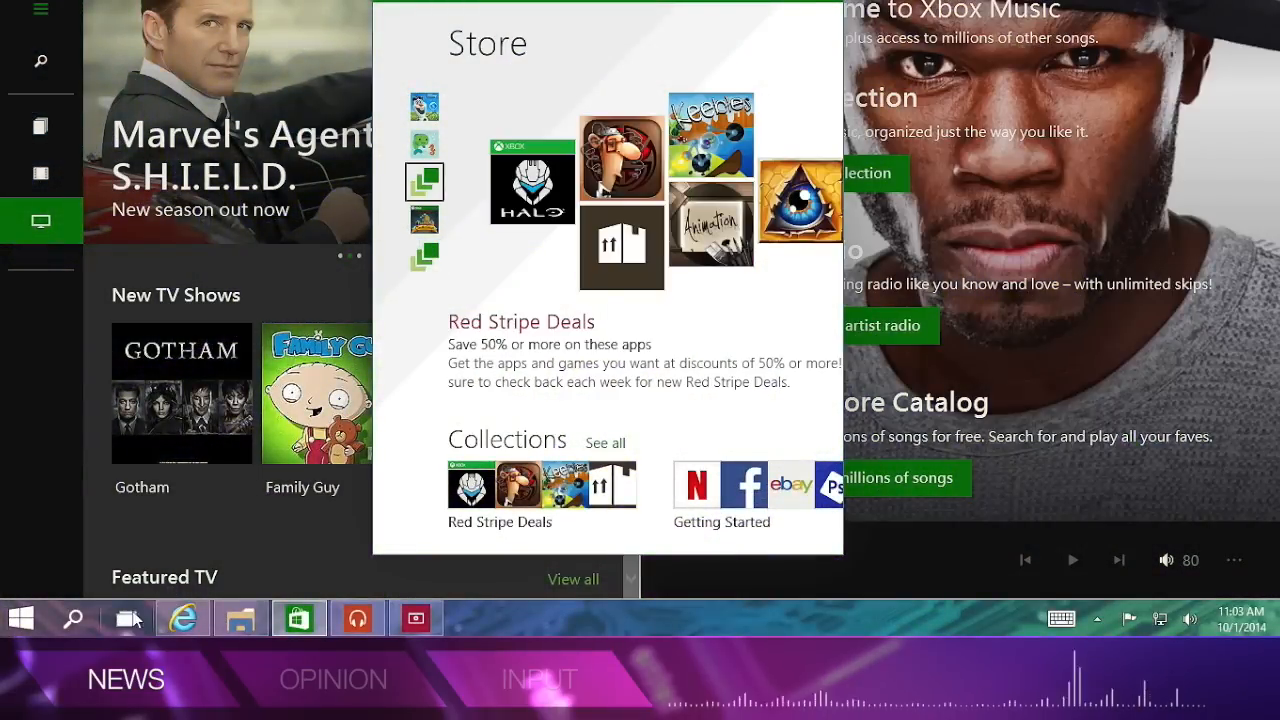
Switch through Task View to bring the Computer Clan web page window to the front.
{"action": "left_click", "coordinate": [128, 616]}
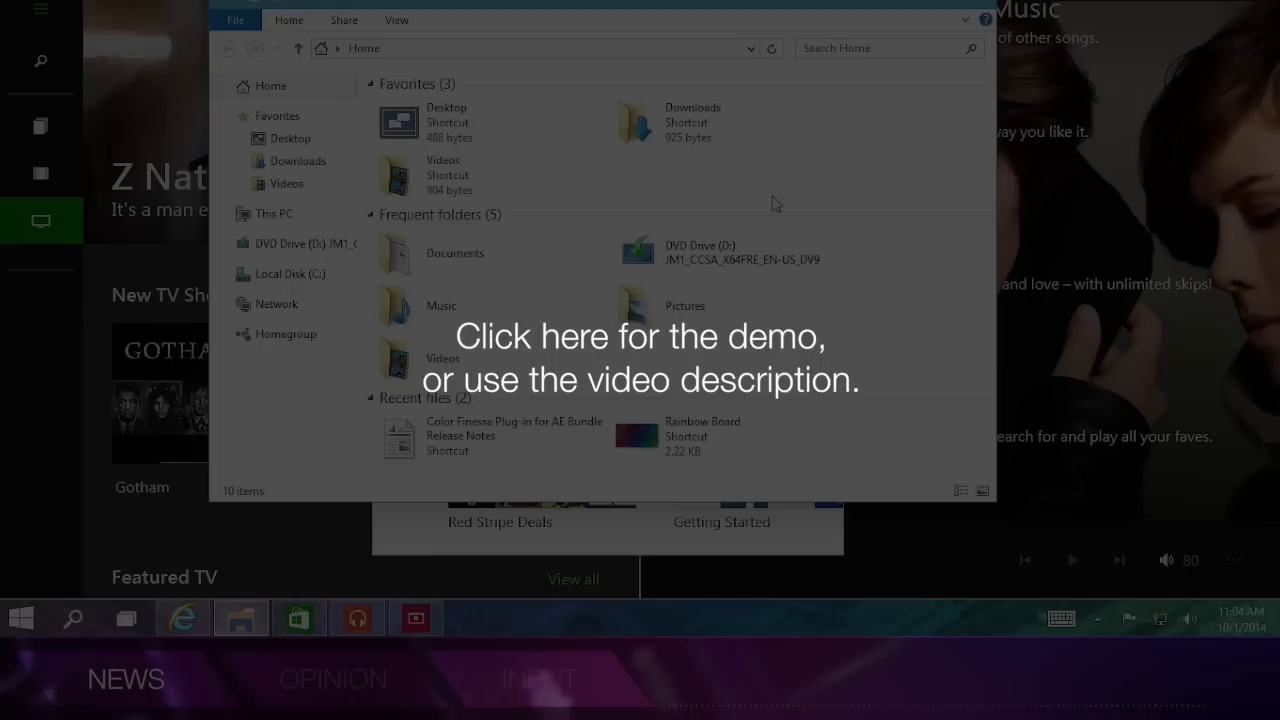
{"action": "mouse_move", "coordinate": [736, 140]}
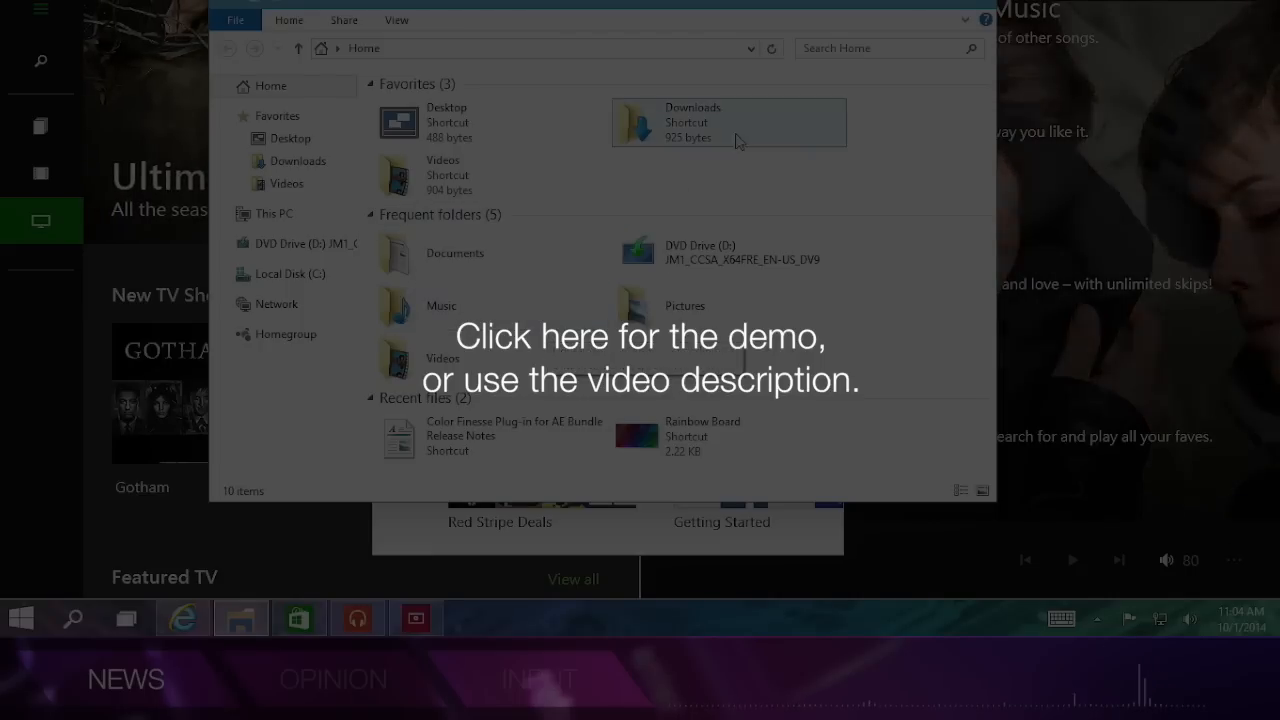
{"action": "mouse_move", "coordinate": [128, 618]}
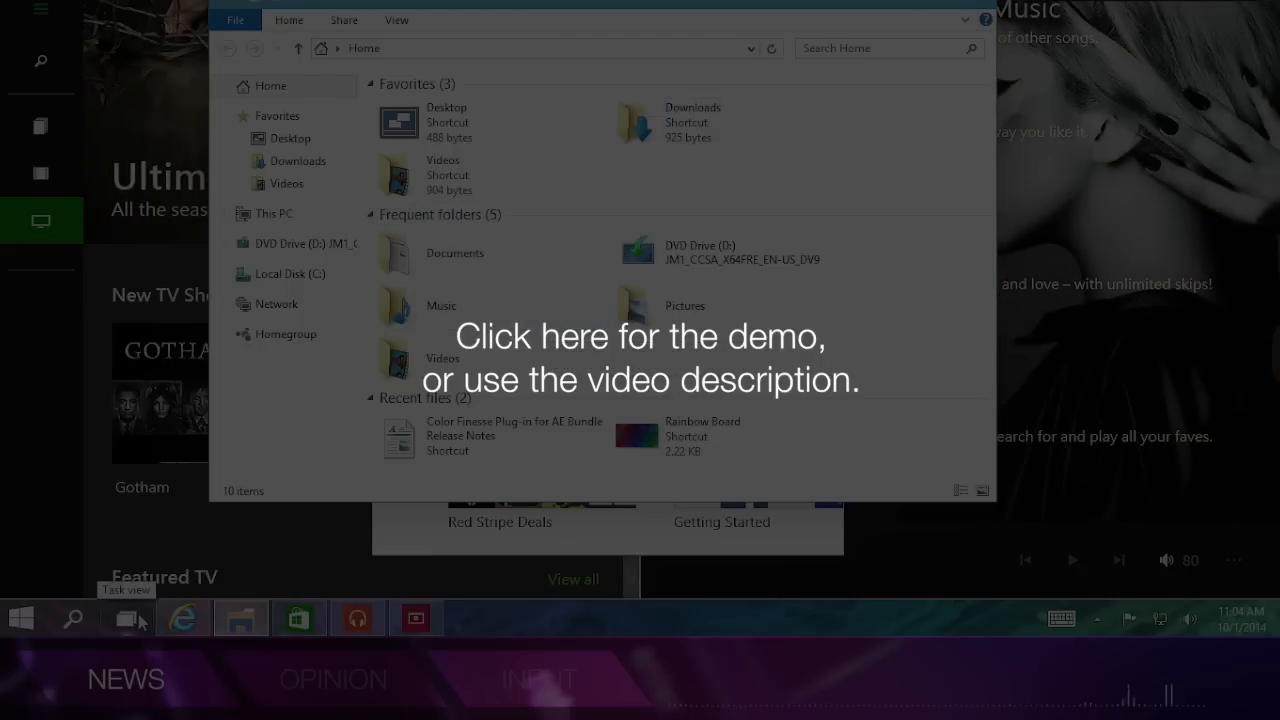
{"action": "left_click", "coordinate": [126, 618]}
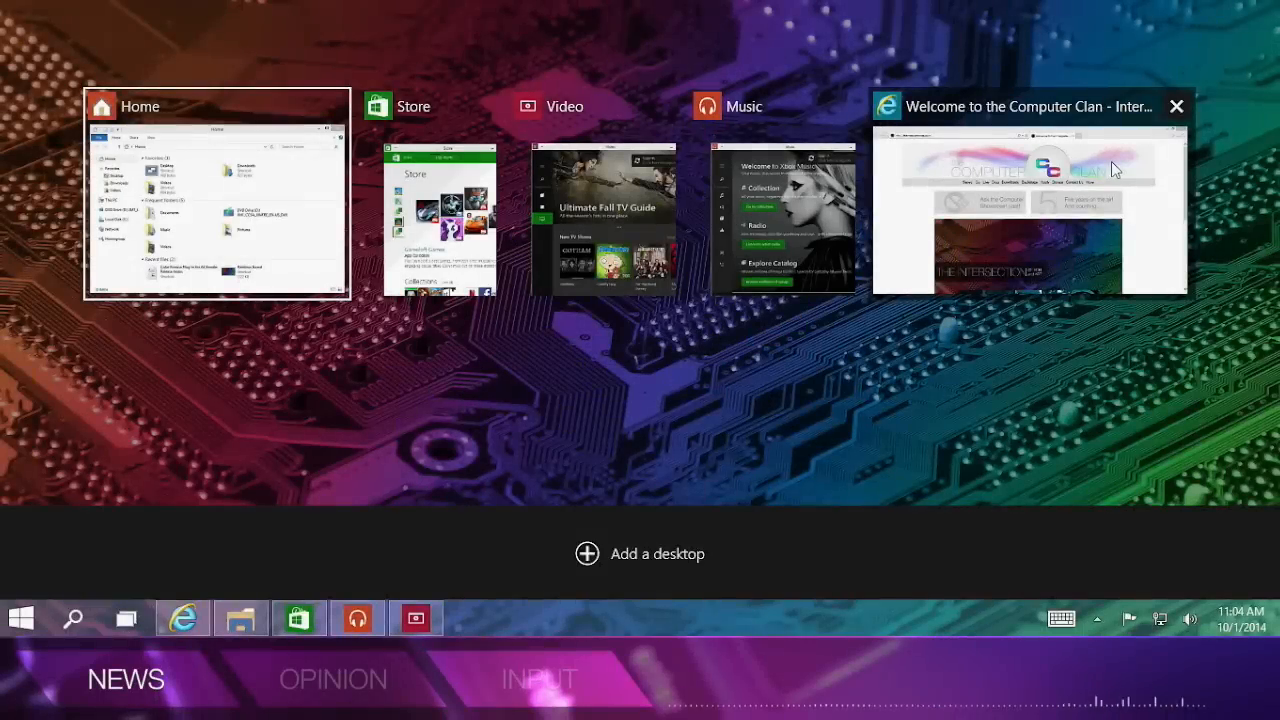
{"action": "left_click", "coordinate": [1028, 200]}
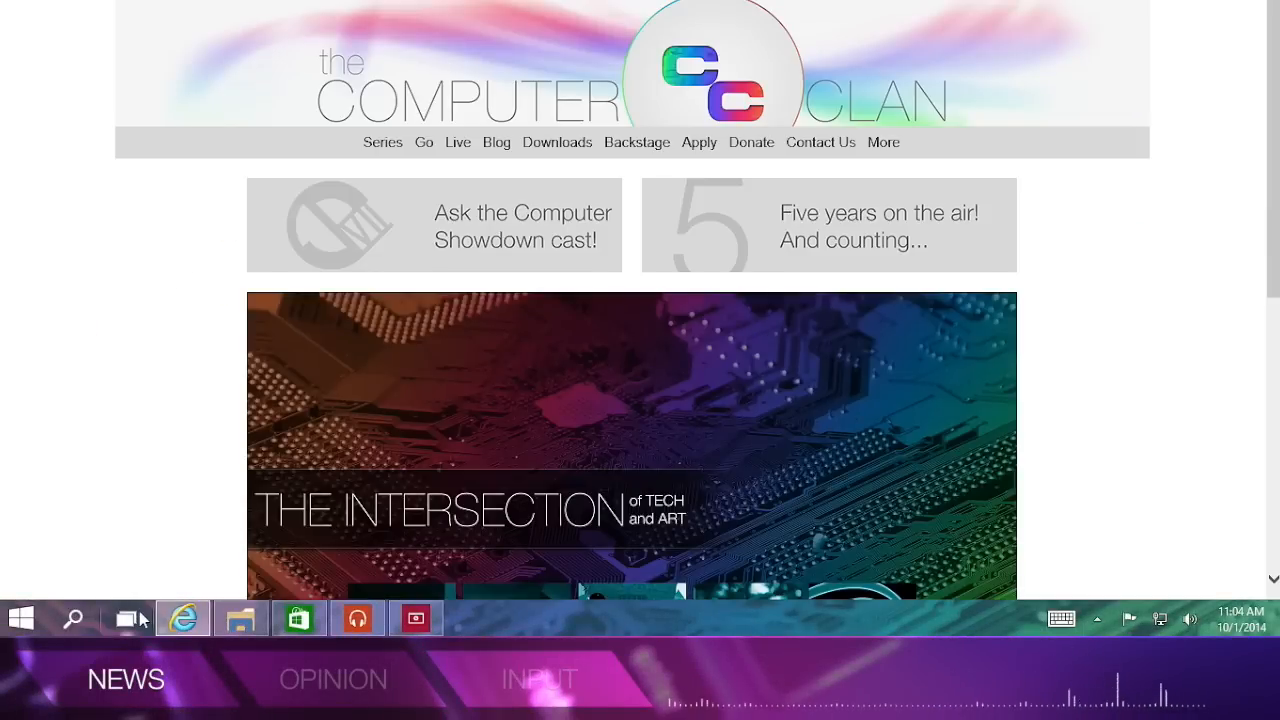
{"action": "left_click", "coordinate": [124, 618]}
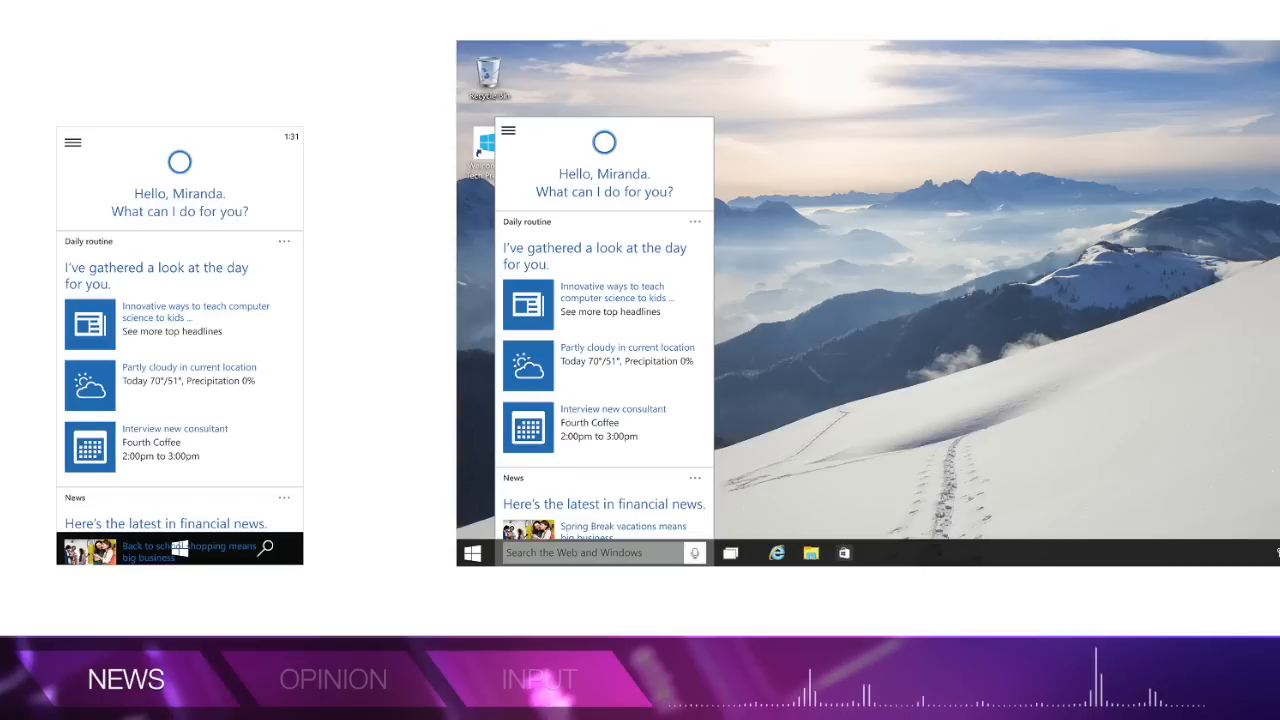
{"action": "left_click", "coordinate": [600, 552]}
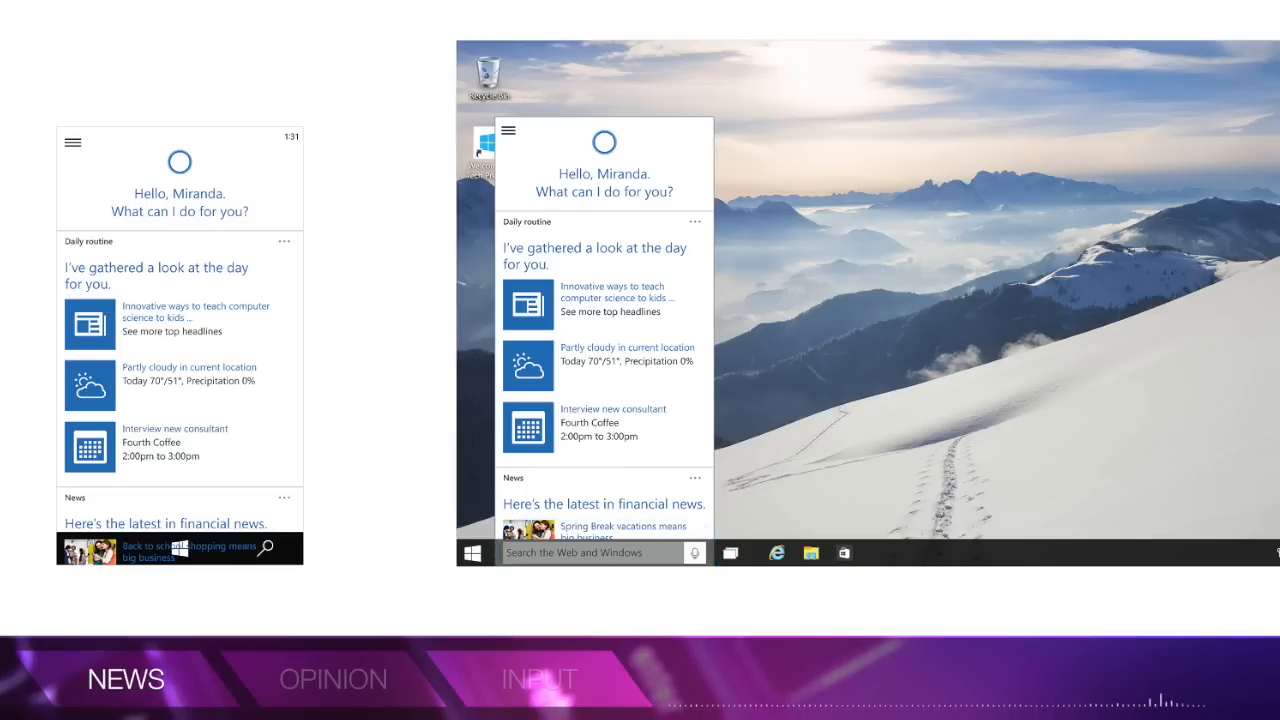
{"action": "left_click", "coordinate": [1140, 552]}
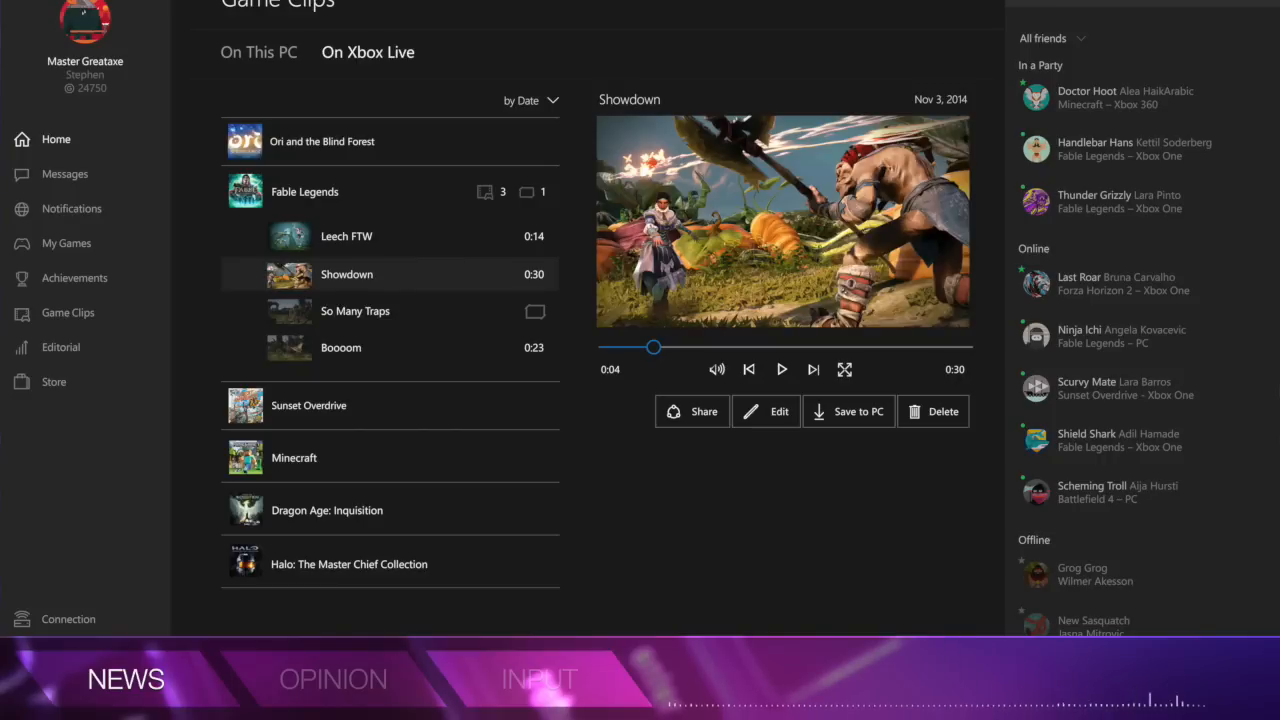
{"action": "left_click", "coordinate": [56, 140]}
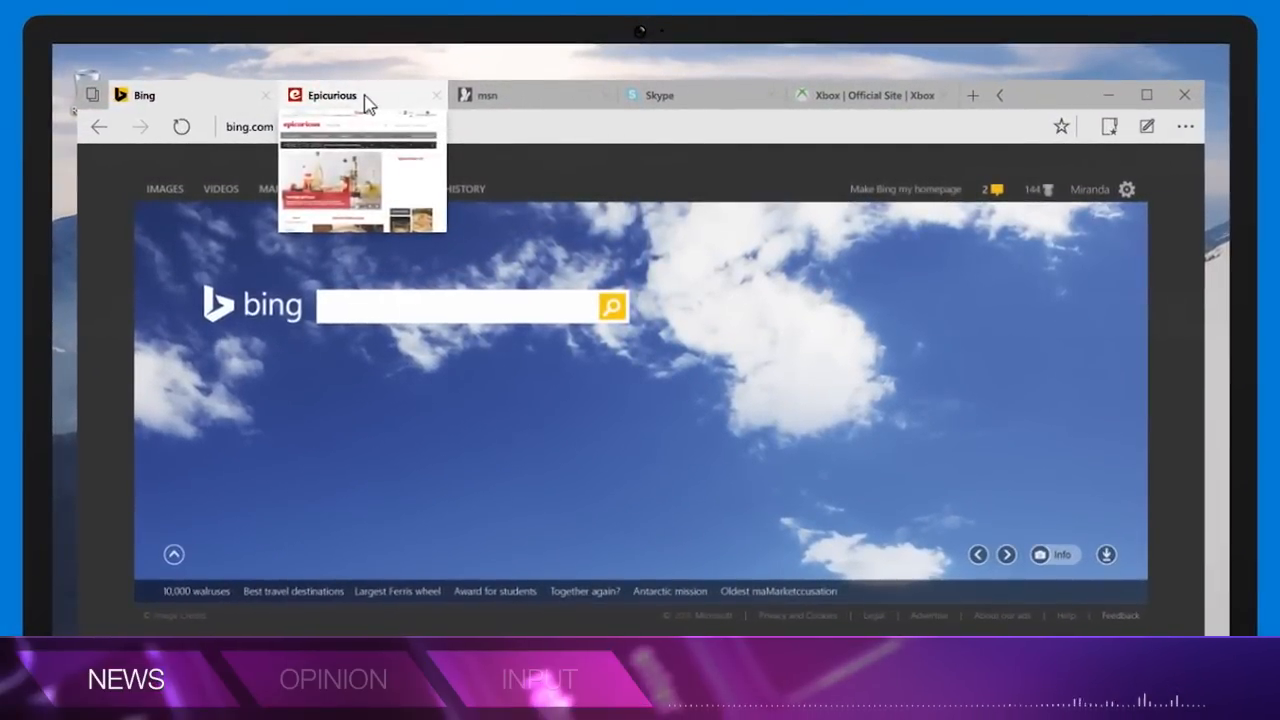
{"action": "mouse_move", "coordinate": [870, 96]}
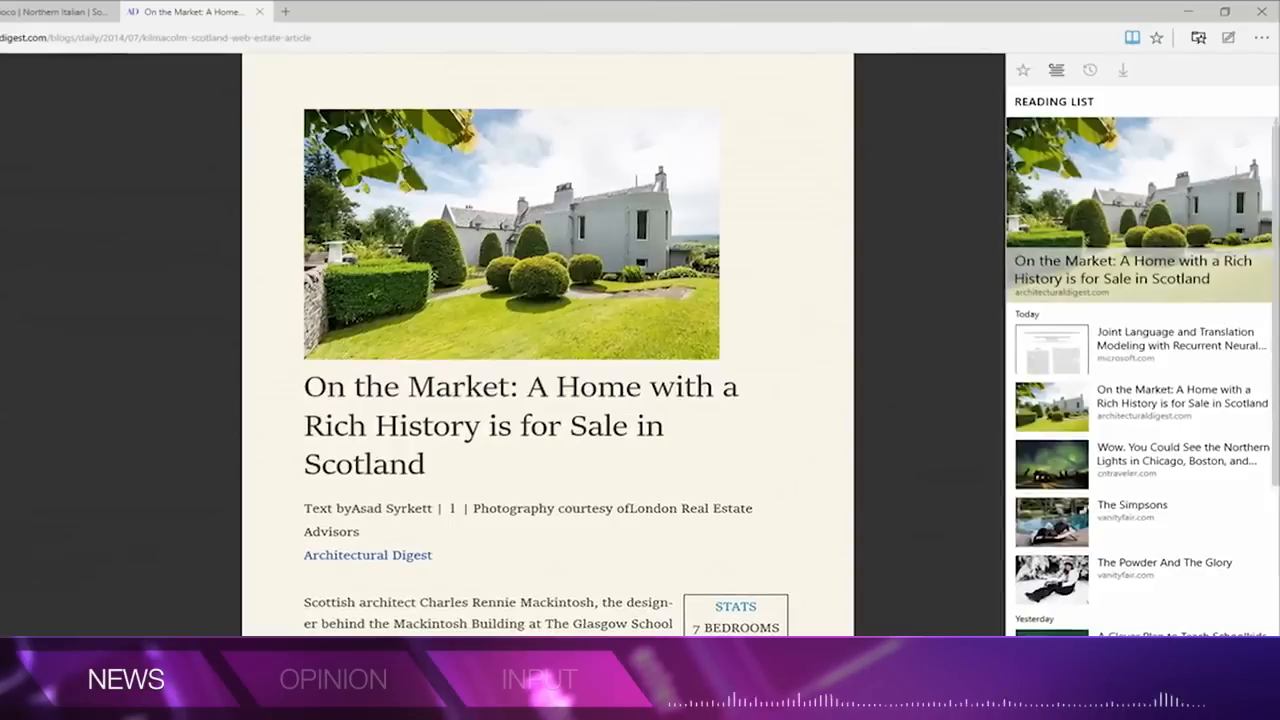
{"action": "left_click", "coordinate": [60, 12]}
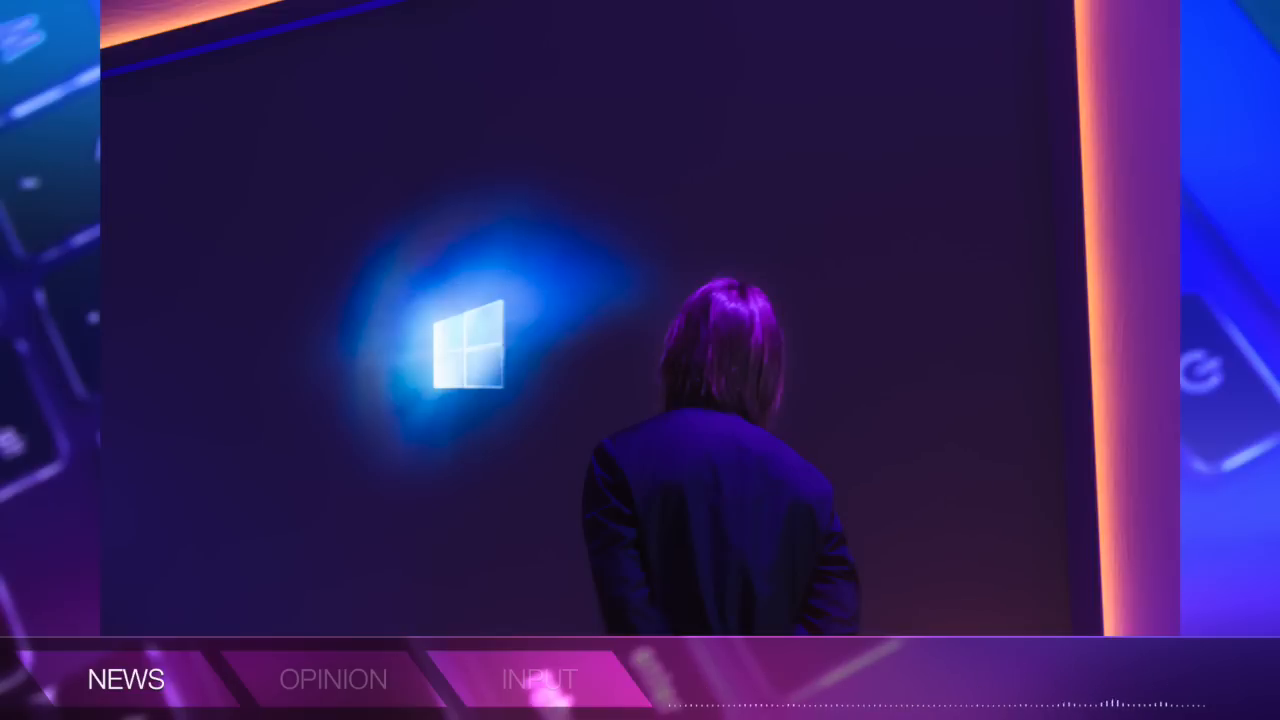
{"action": "left_click", "coordinate": [332, 680]}
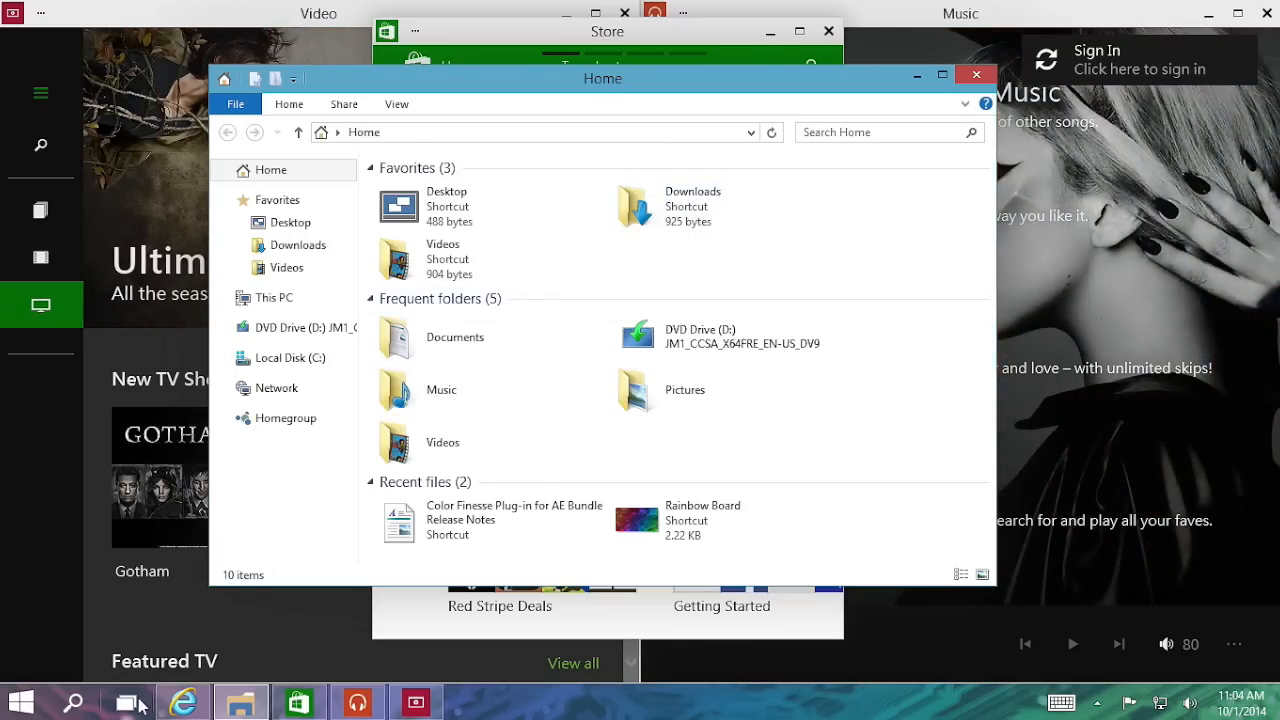
{"action": "left_click", "coordinate": [126, 700]}
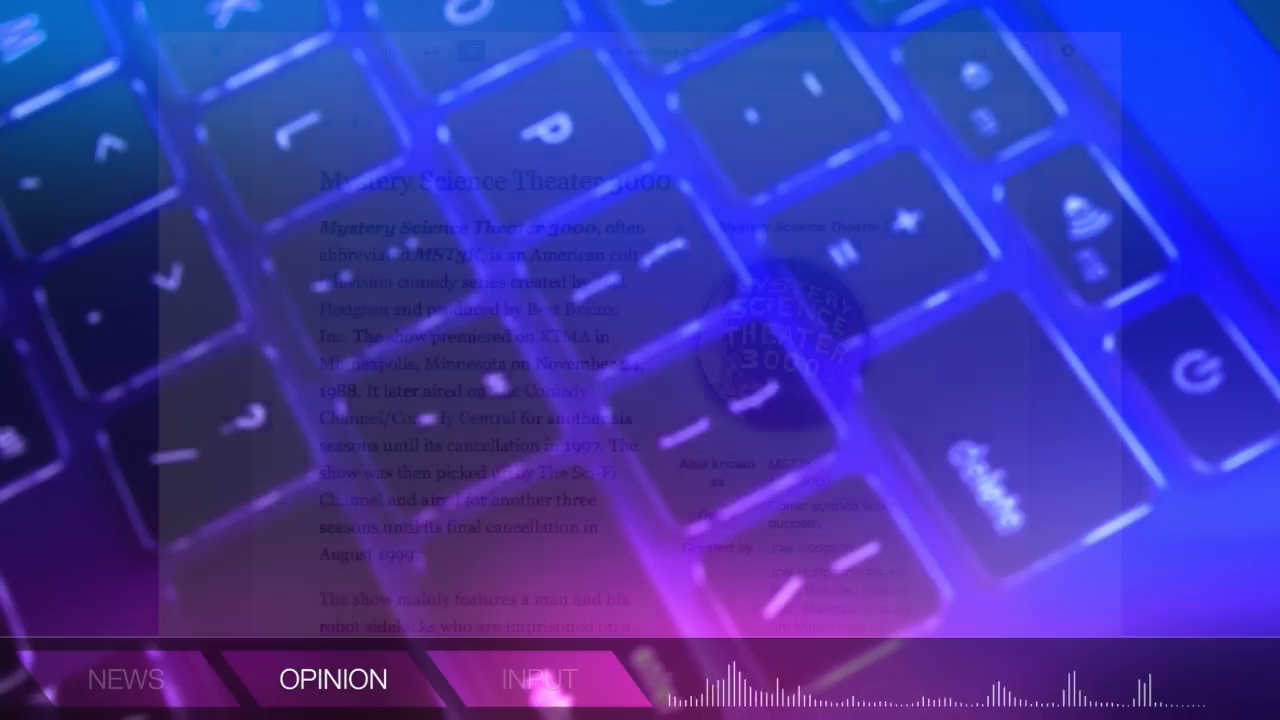
{"action": "left_click", "coordinate": [538, 680]}
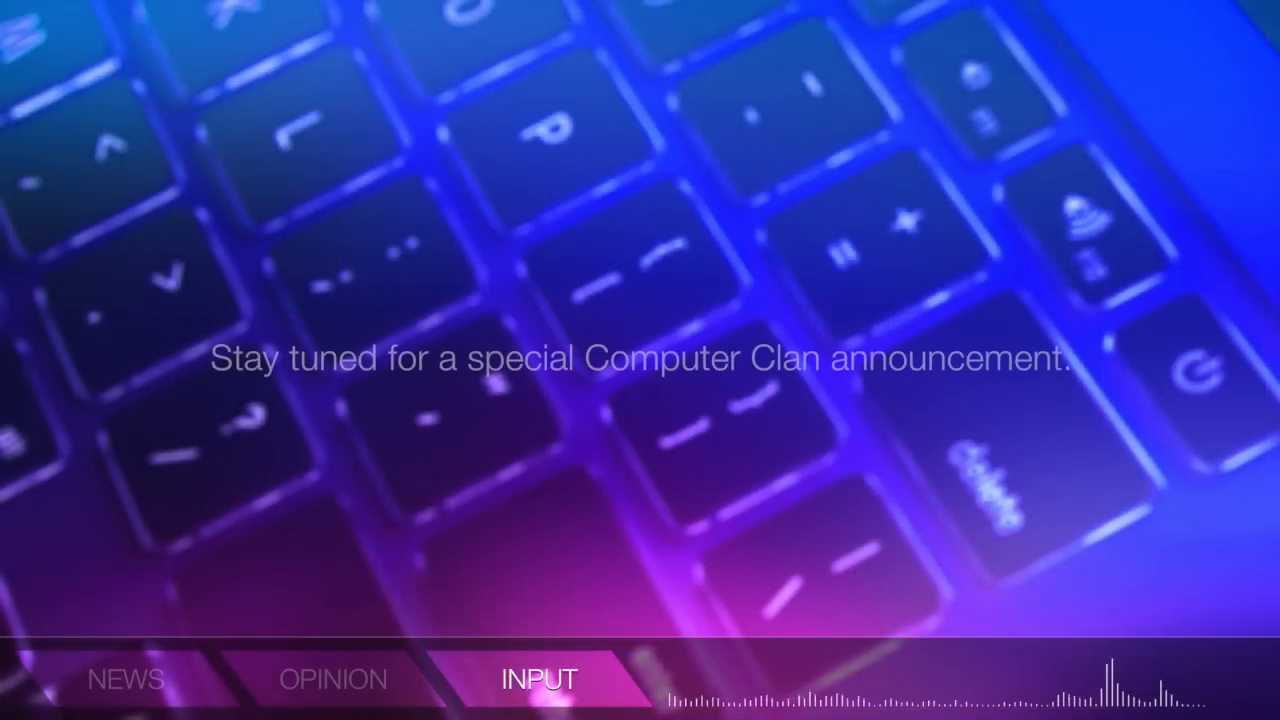